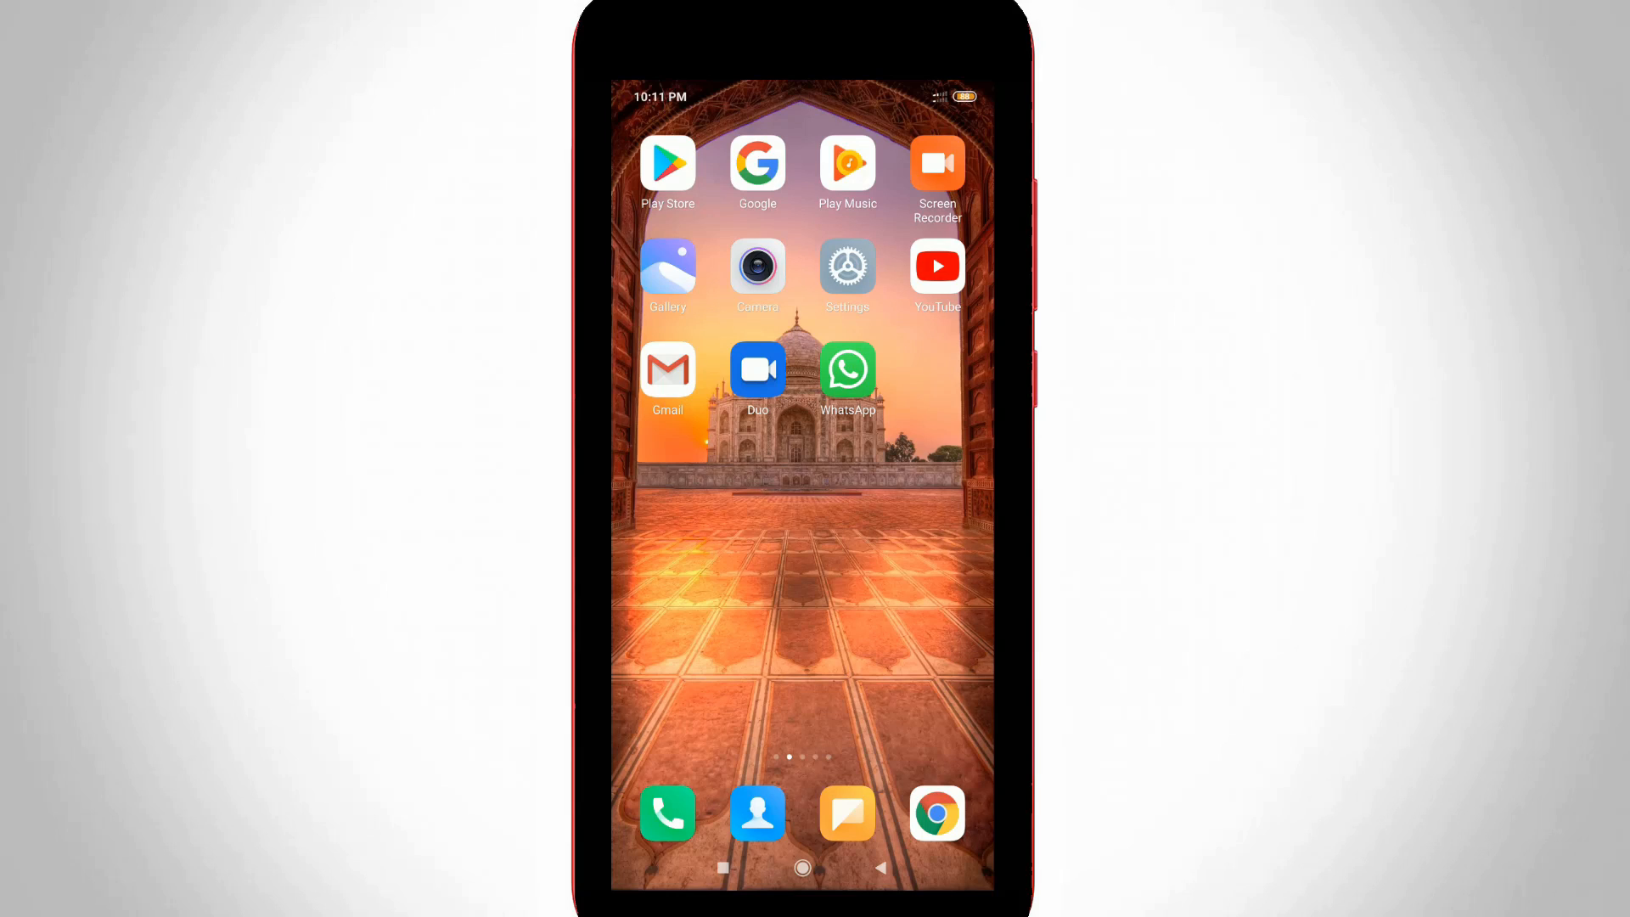
Step: Launch the Contacts app from the home screen dock
{"action": "left_click", "coordinate": [757, 813]}
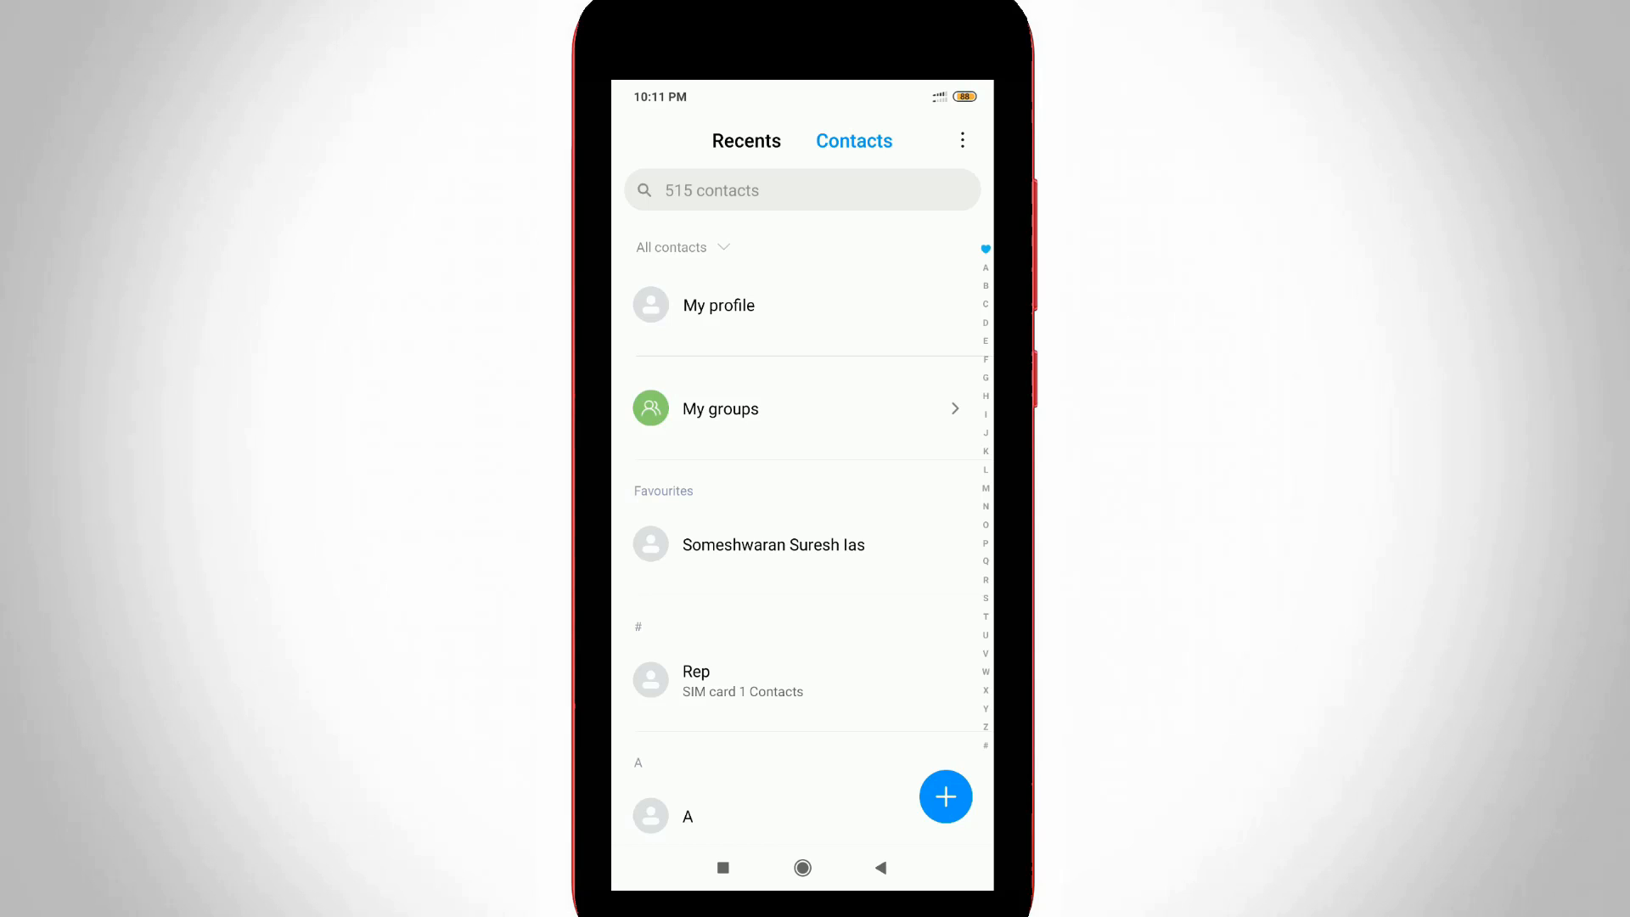
Step: Jump to the B contacts via the alphabet index and open Bala2's details
{"action": "left_click", "coordinate": [985, 210]}
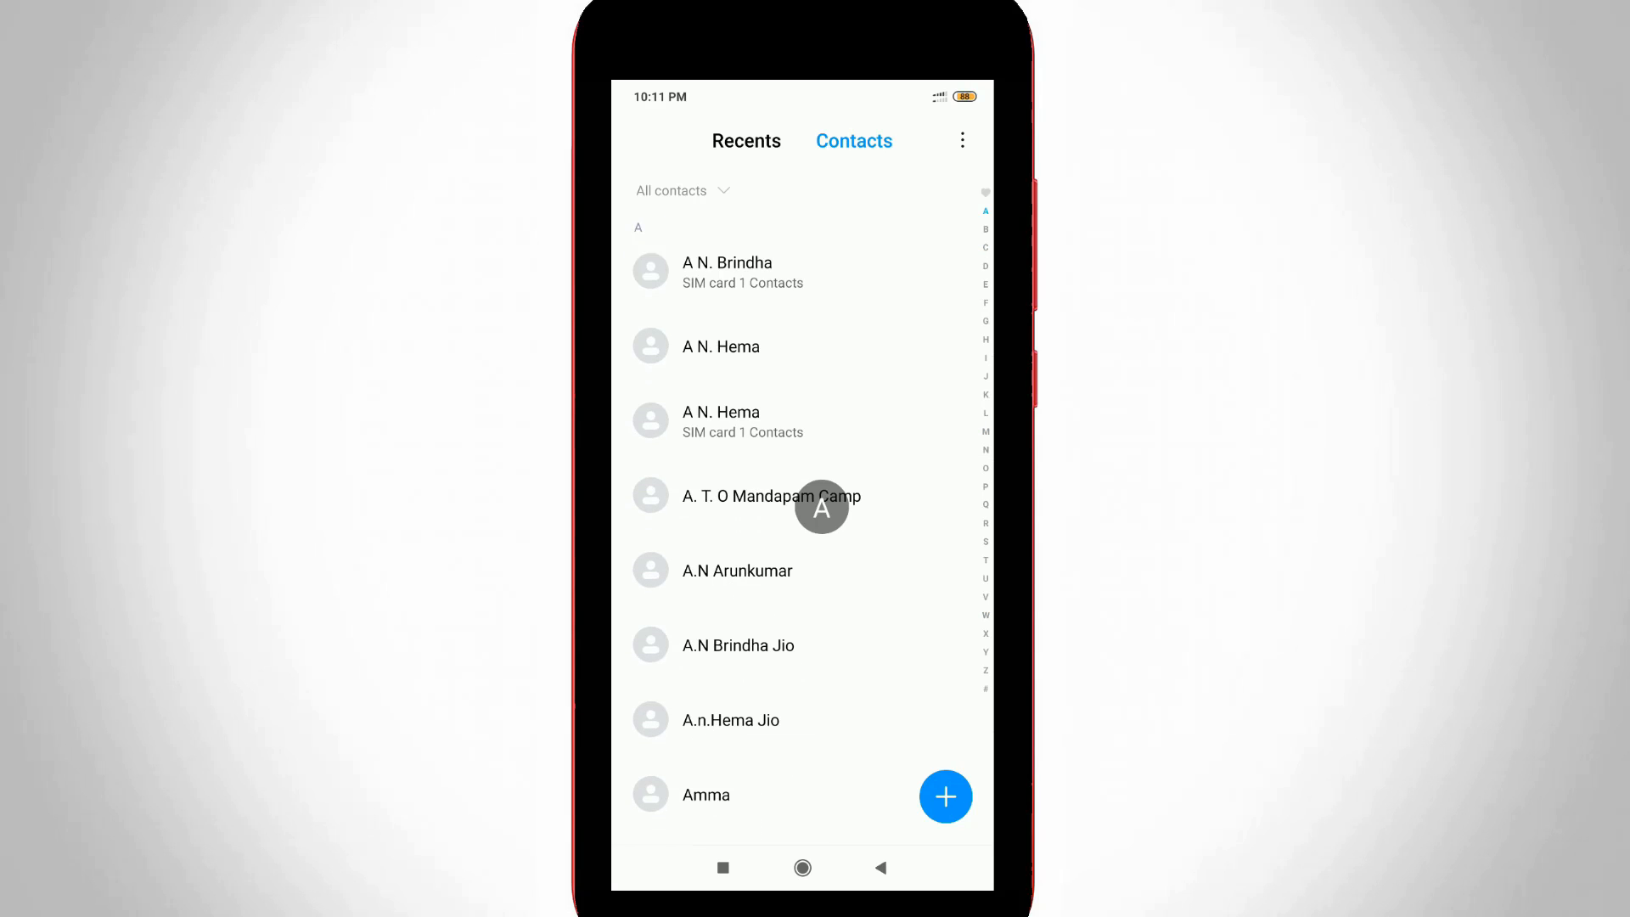
{"action": "left_click", "coordinate": [984, 229]}
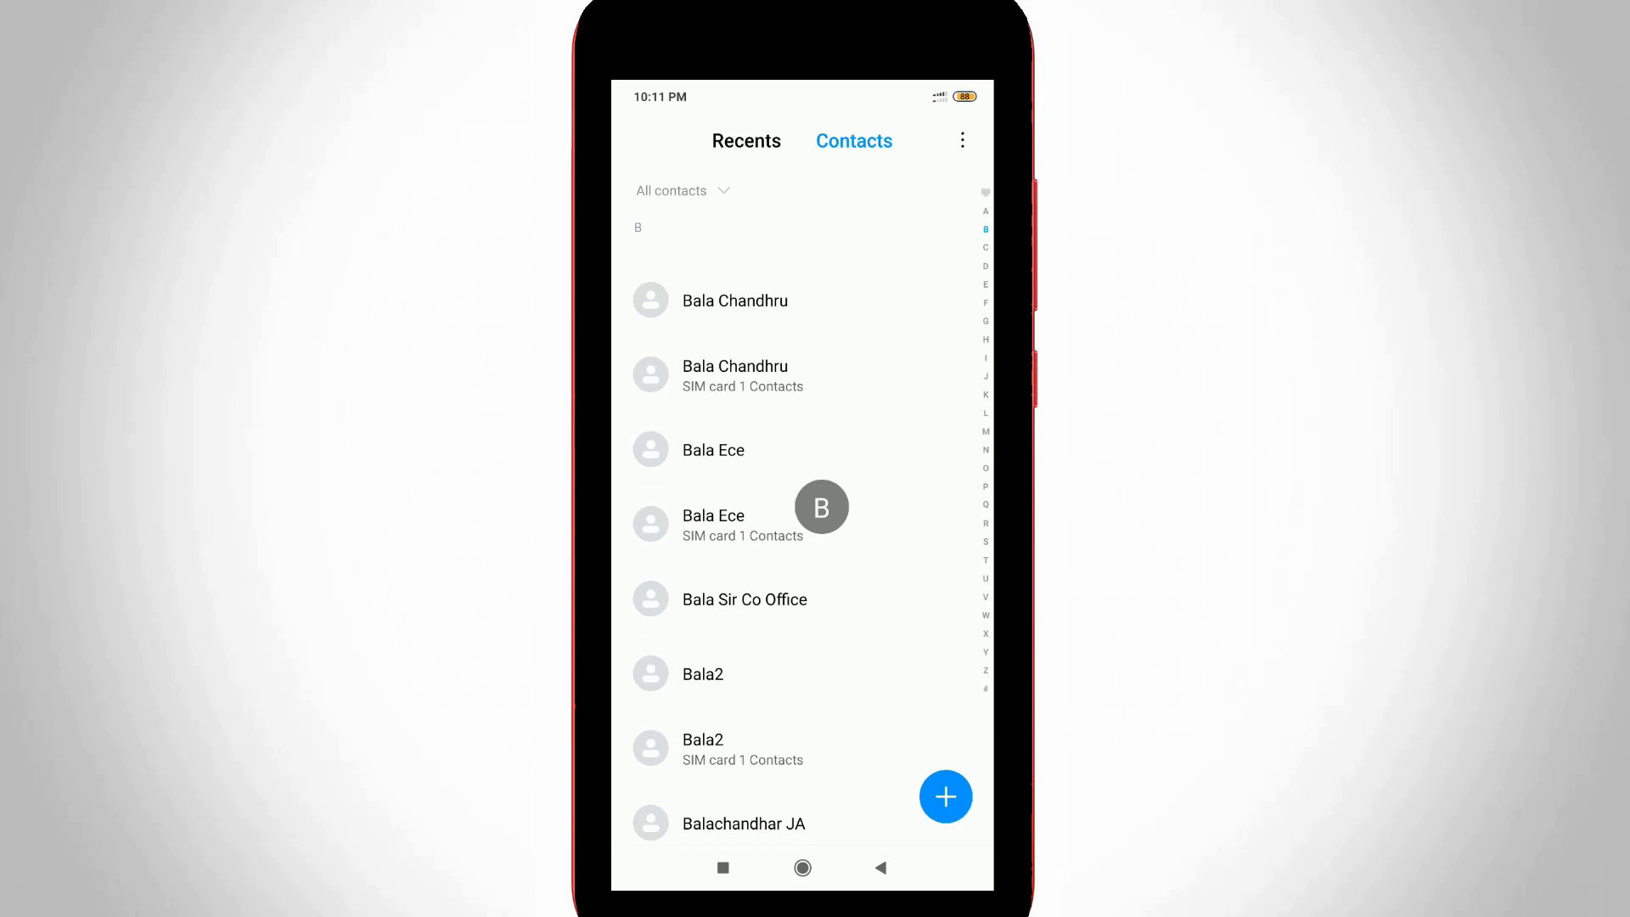
{"action": "scroll", "scroll_direction": "up", "scroll_amount": 3}
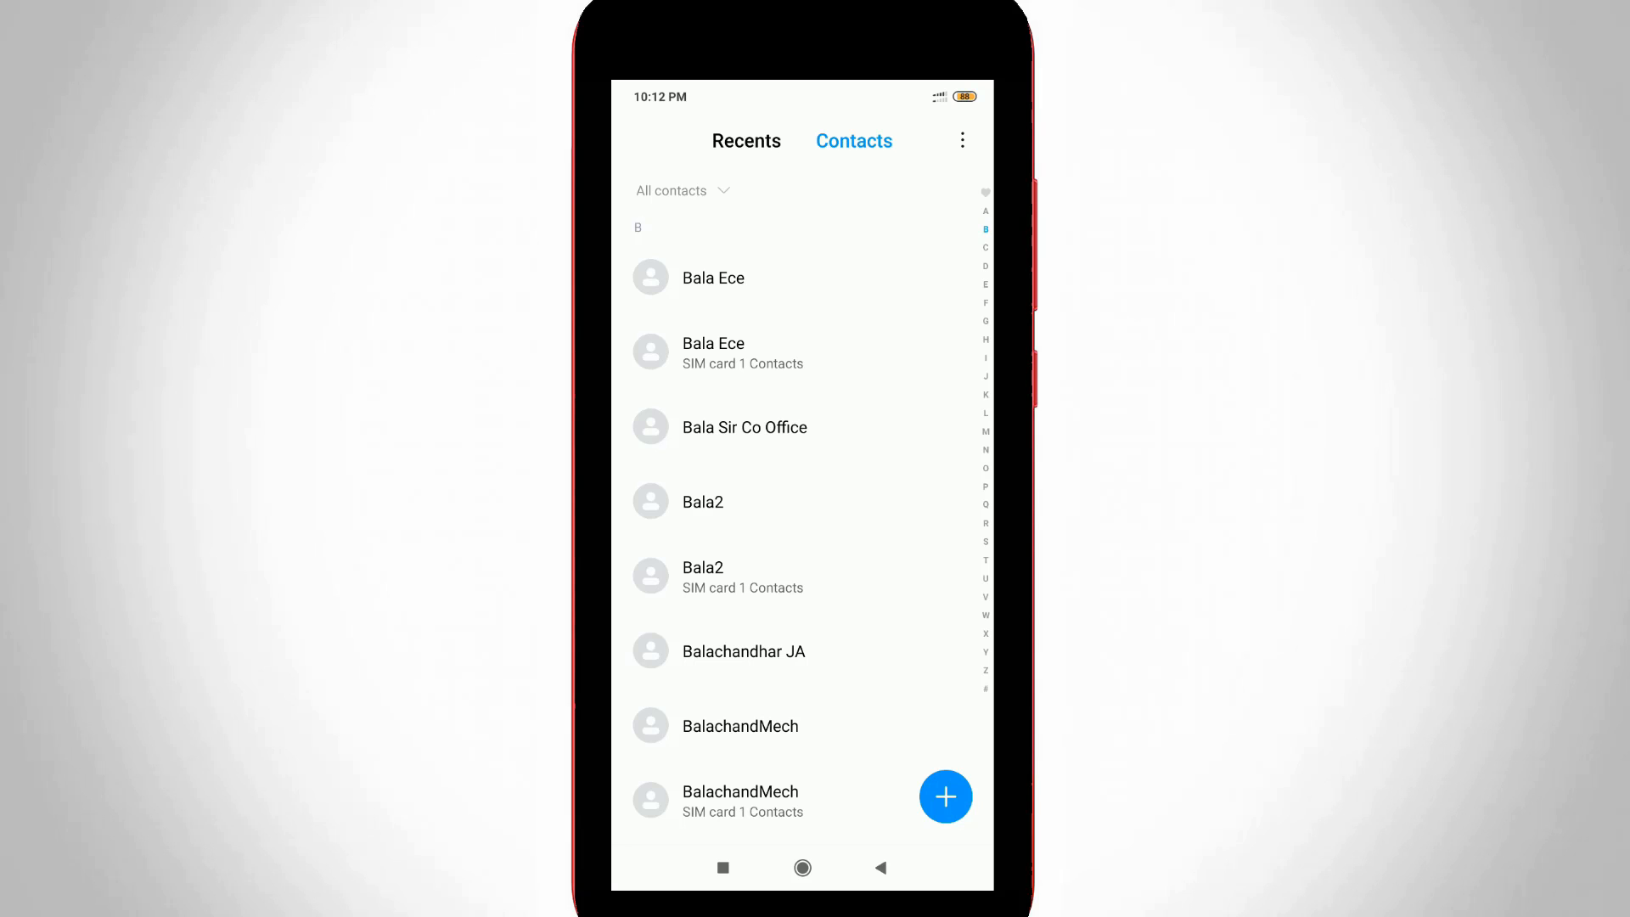
{"action": "left_click", "coordinate": [703, 502]}
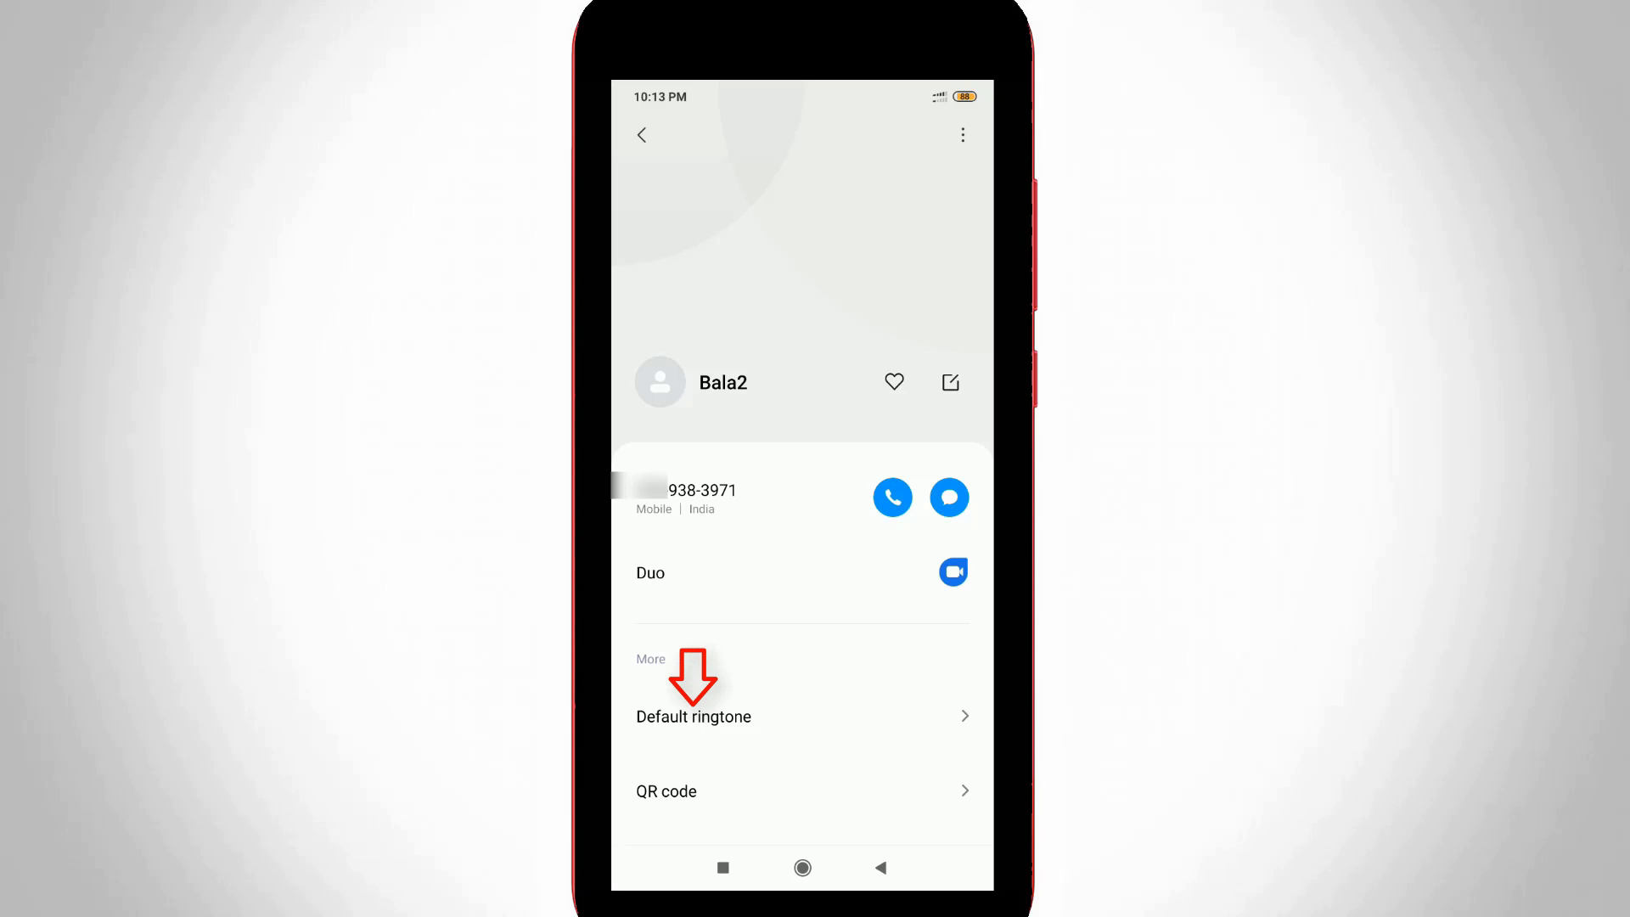
Step: Open the ringtone picker from Bala2's Default ringtone option
{"action": "left_click", "coordinate": [692, 717]}
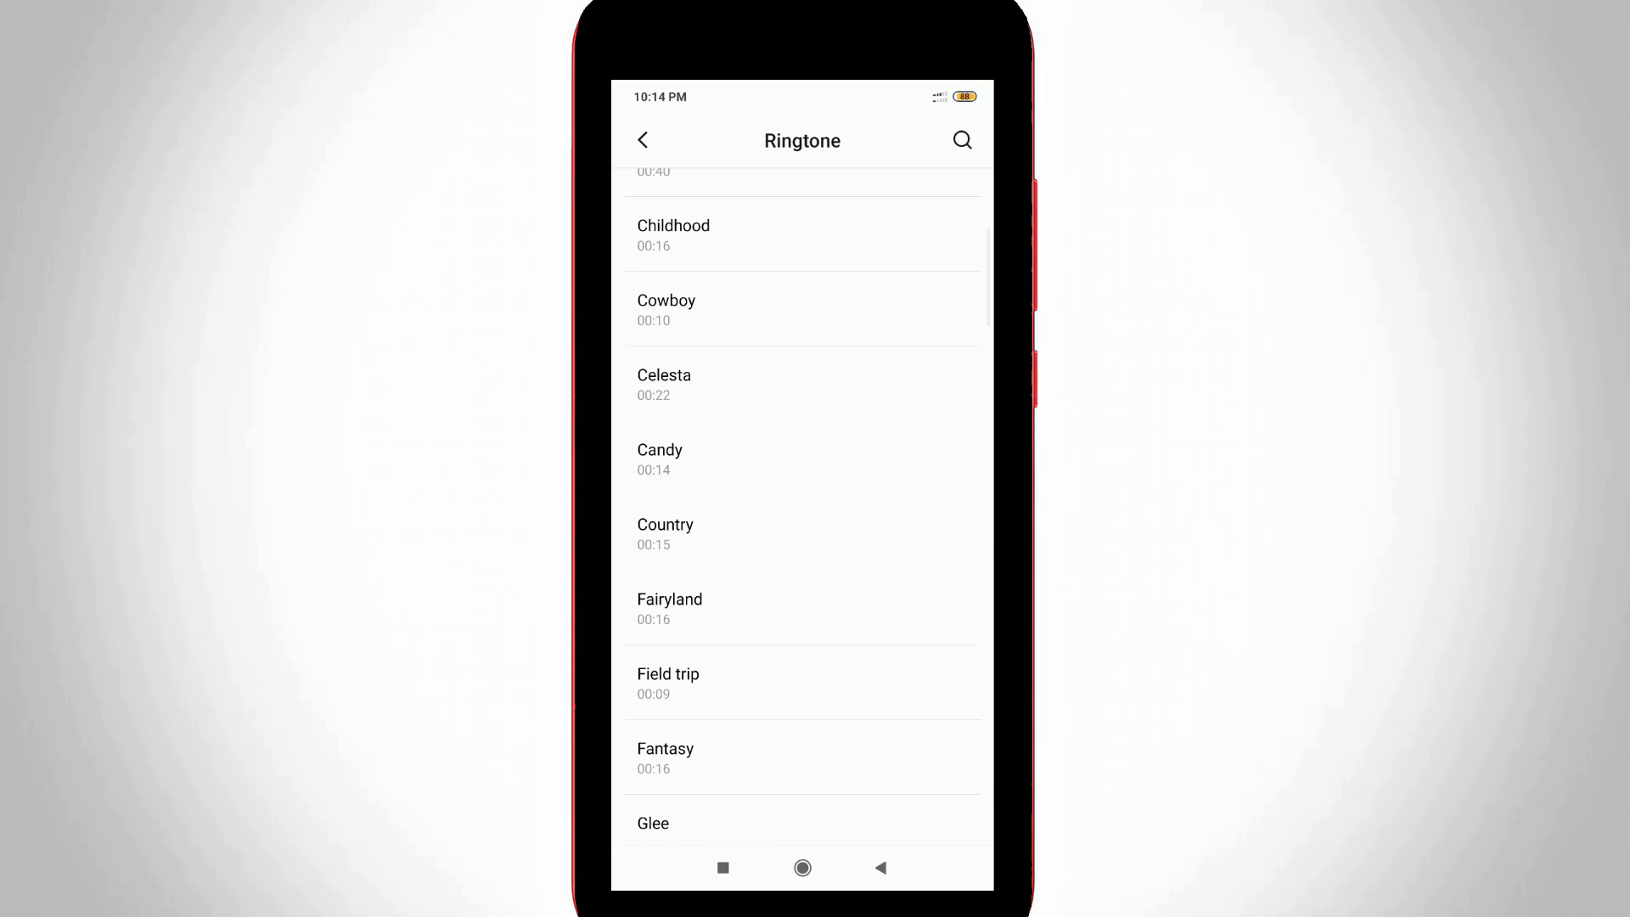
Step: Choose to pick Bala2's ringtone from a local file on the phone
{"action": "scroll", "scroll_direction": "up", "scroll_amount": 3}
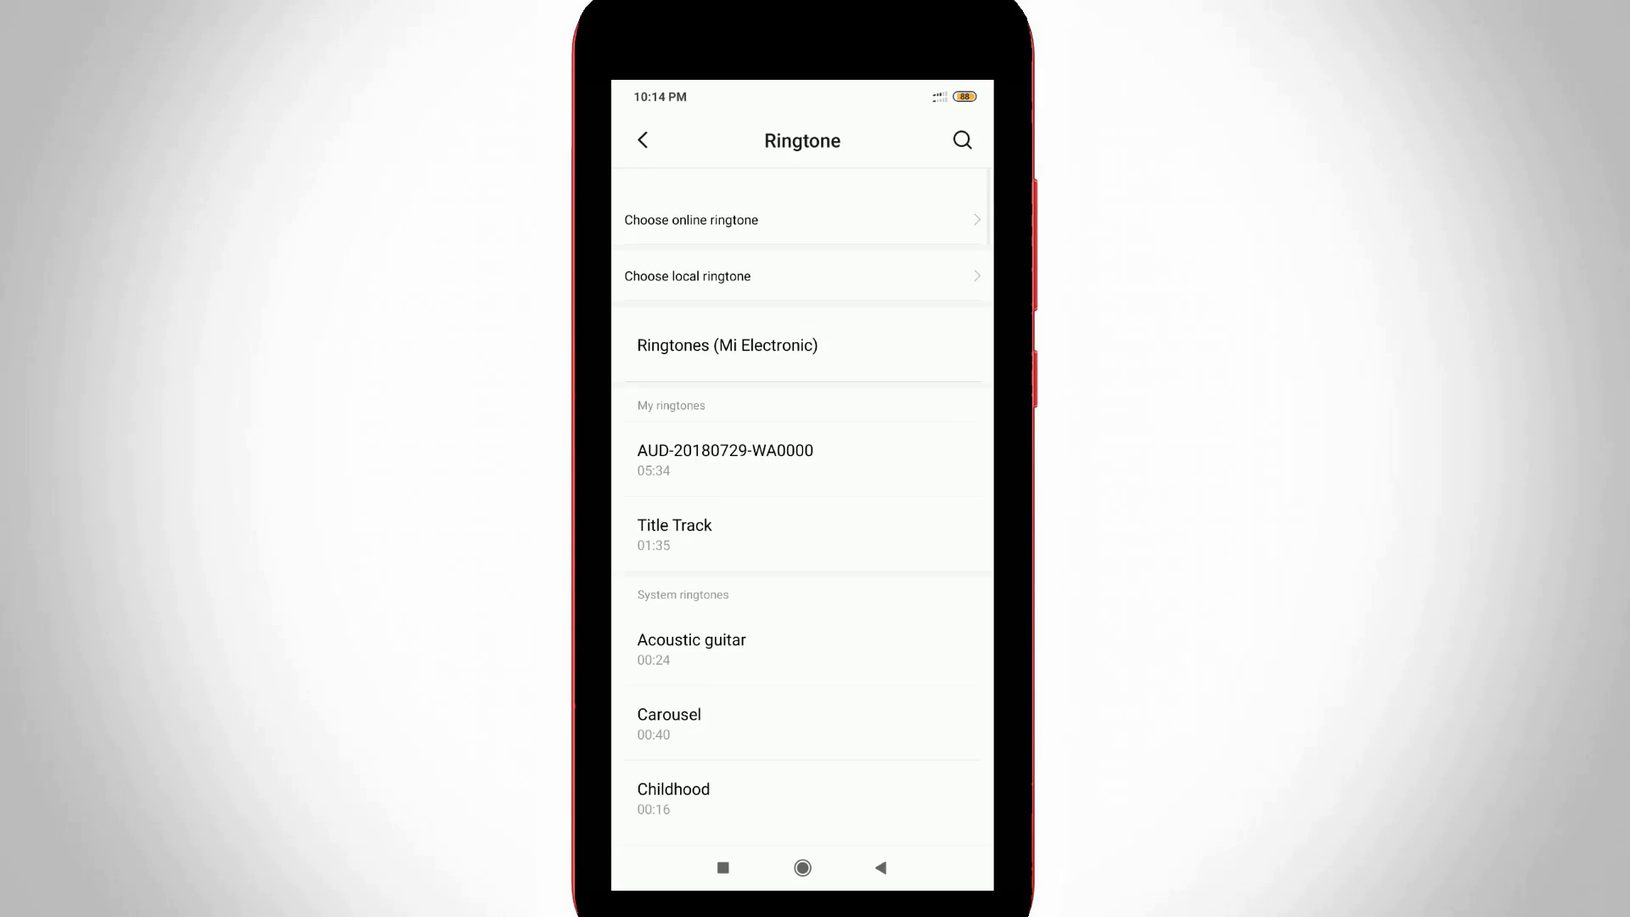
{"action": "scroll", "scroll_direction": "up", "scroll_amount": 3}
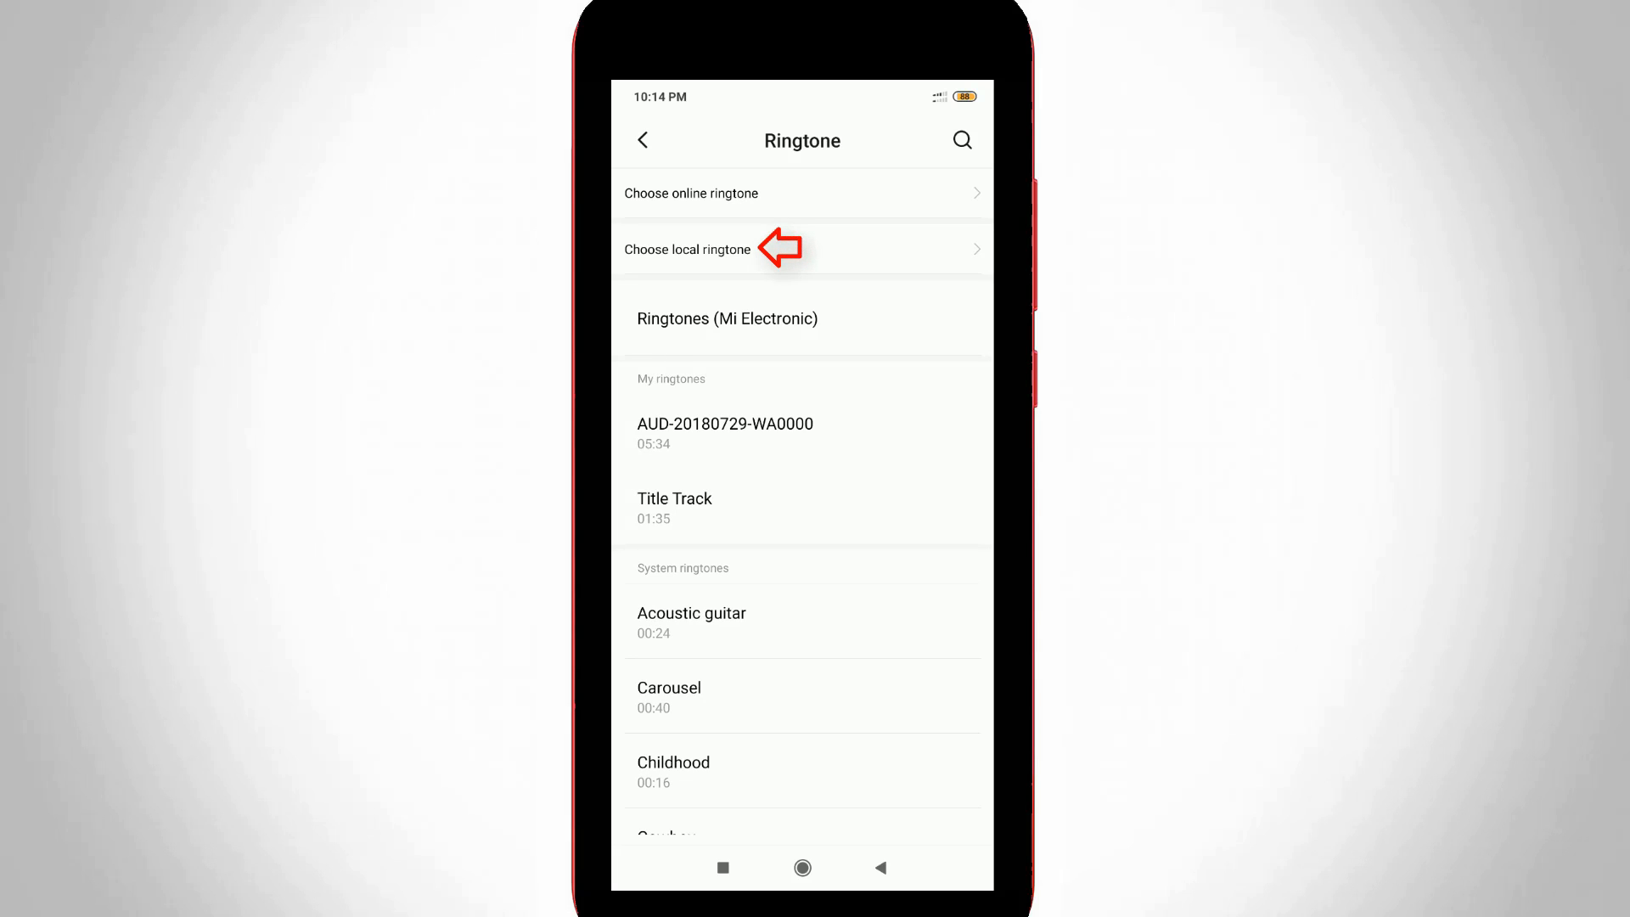
{"action": "left_click", "coordinate": [688, 249]}
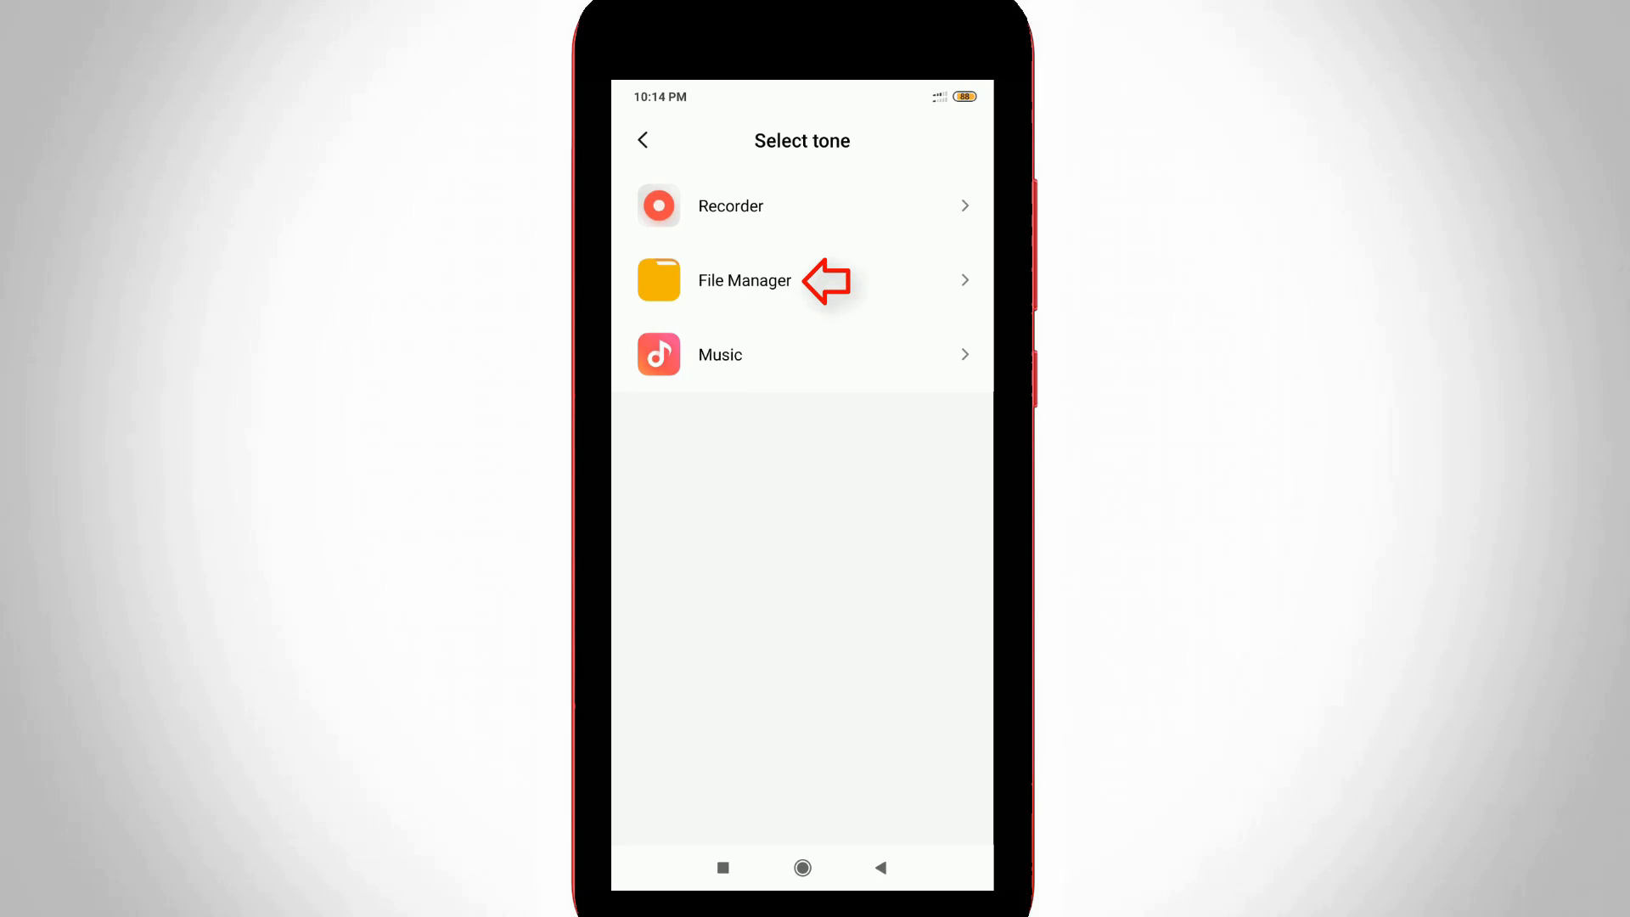
Step: Select peacock_sounds_1.mp3 in File Manager's audio files and confirm it as Bala2's ringtone
{"action": "left_click", "coordinate": [743, 280]}
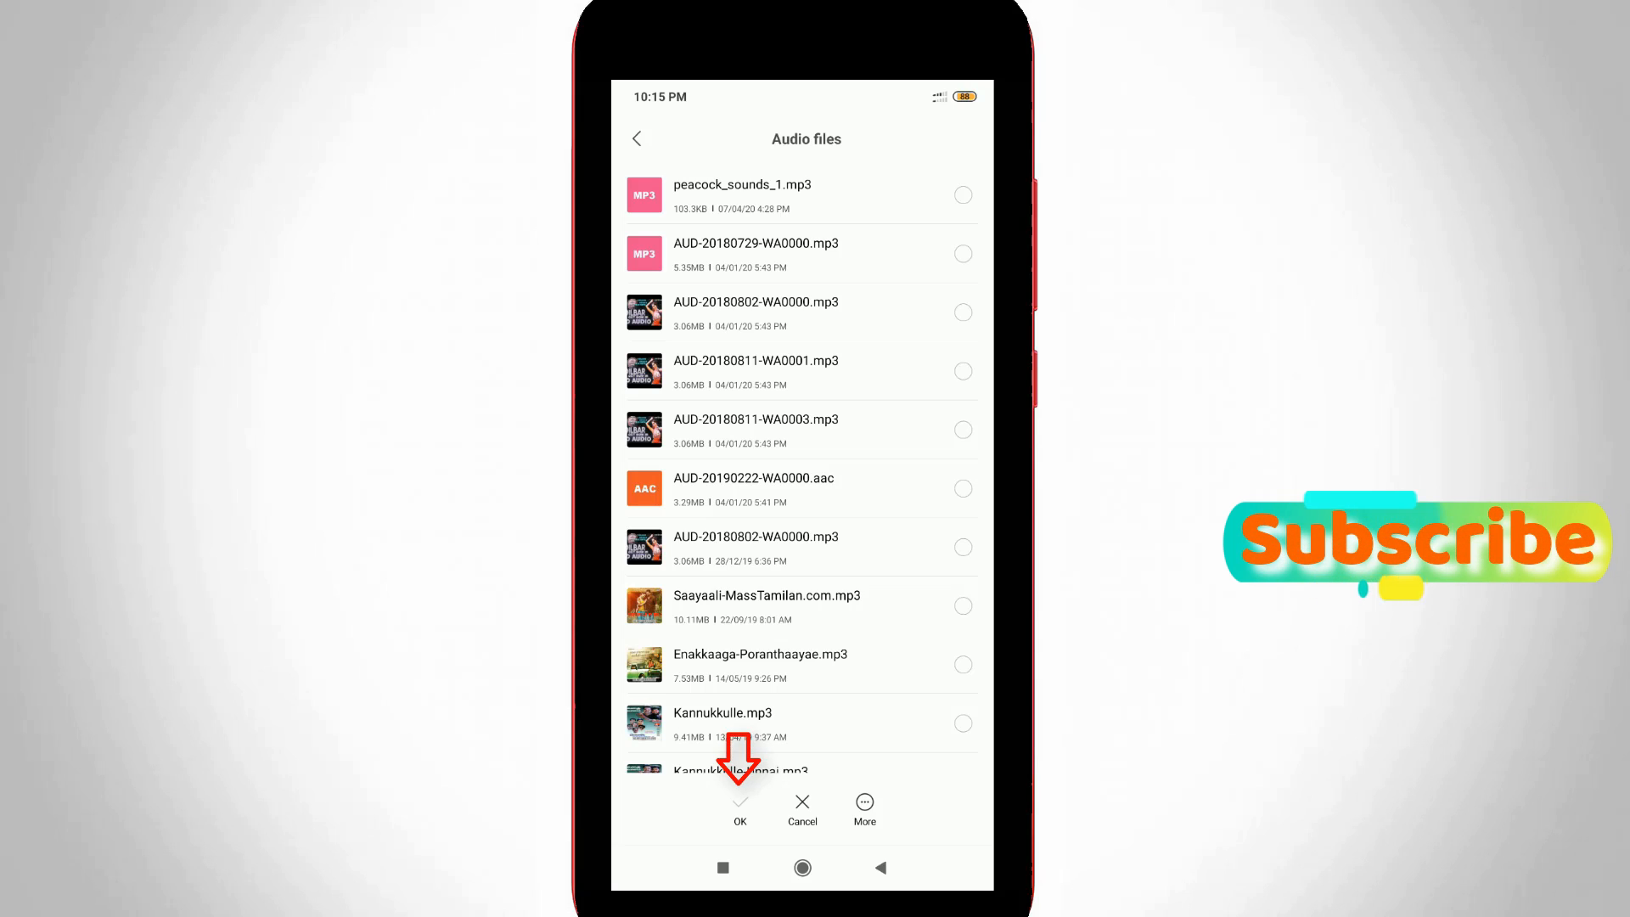
{"action": "left_click", "coordinate": [961, 194]}
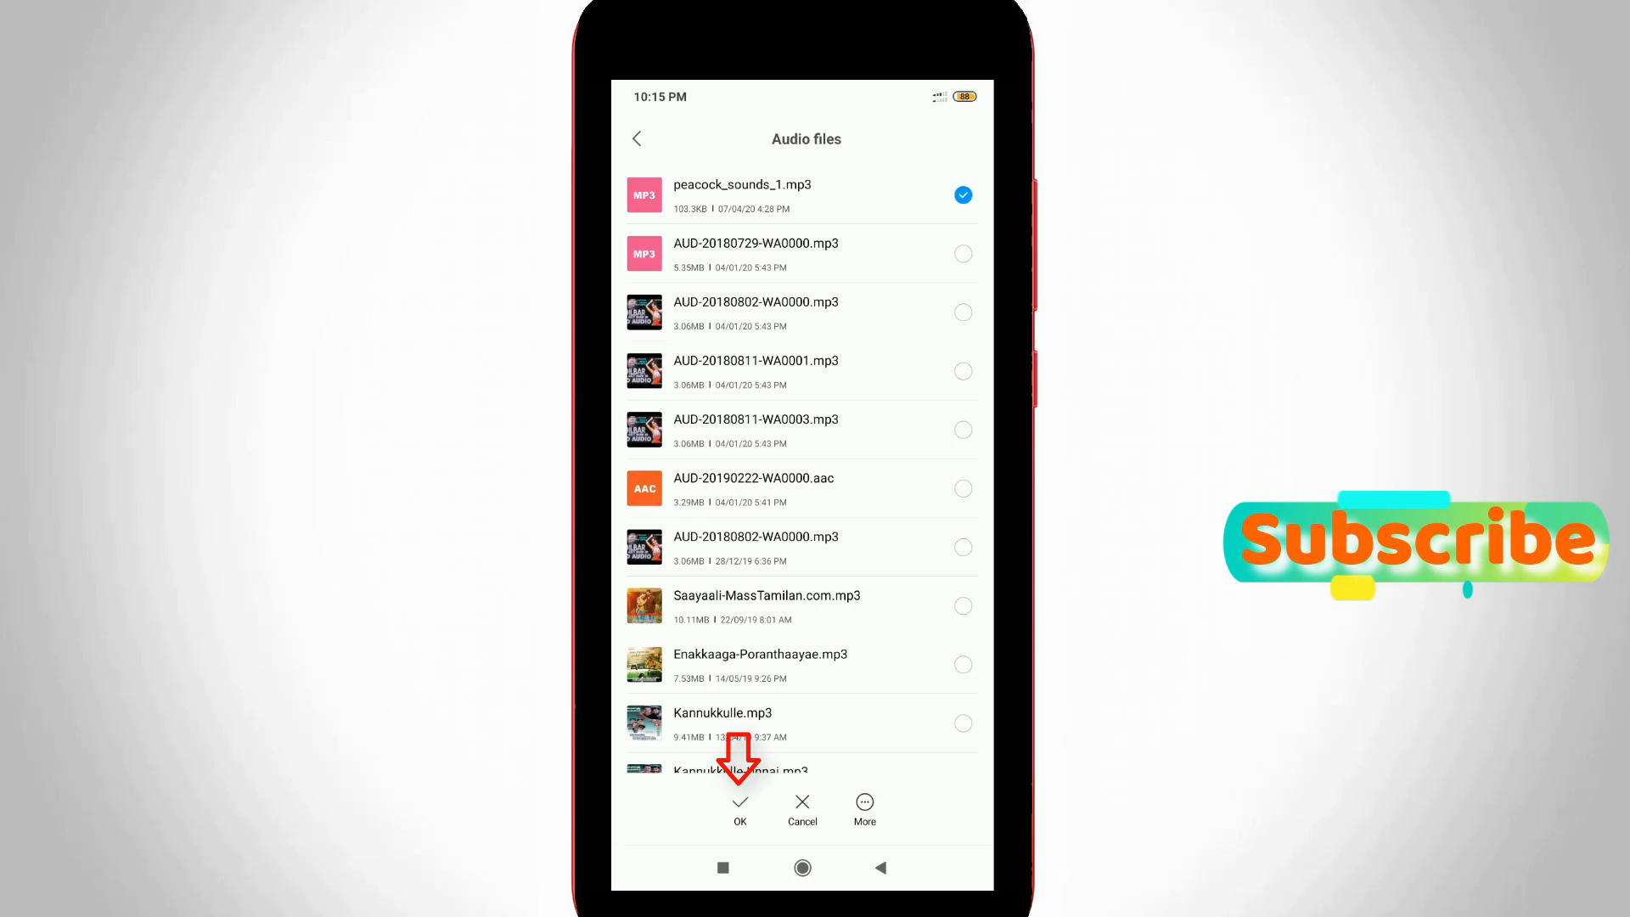
{"action": "left_click", "coordinate": [738, 803]}
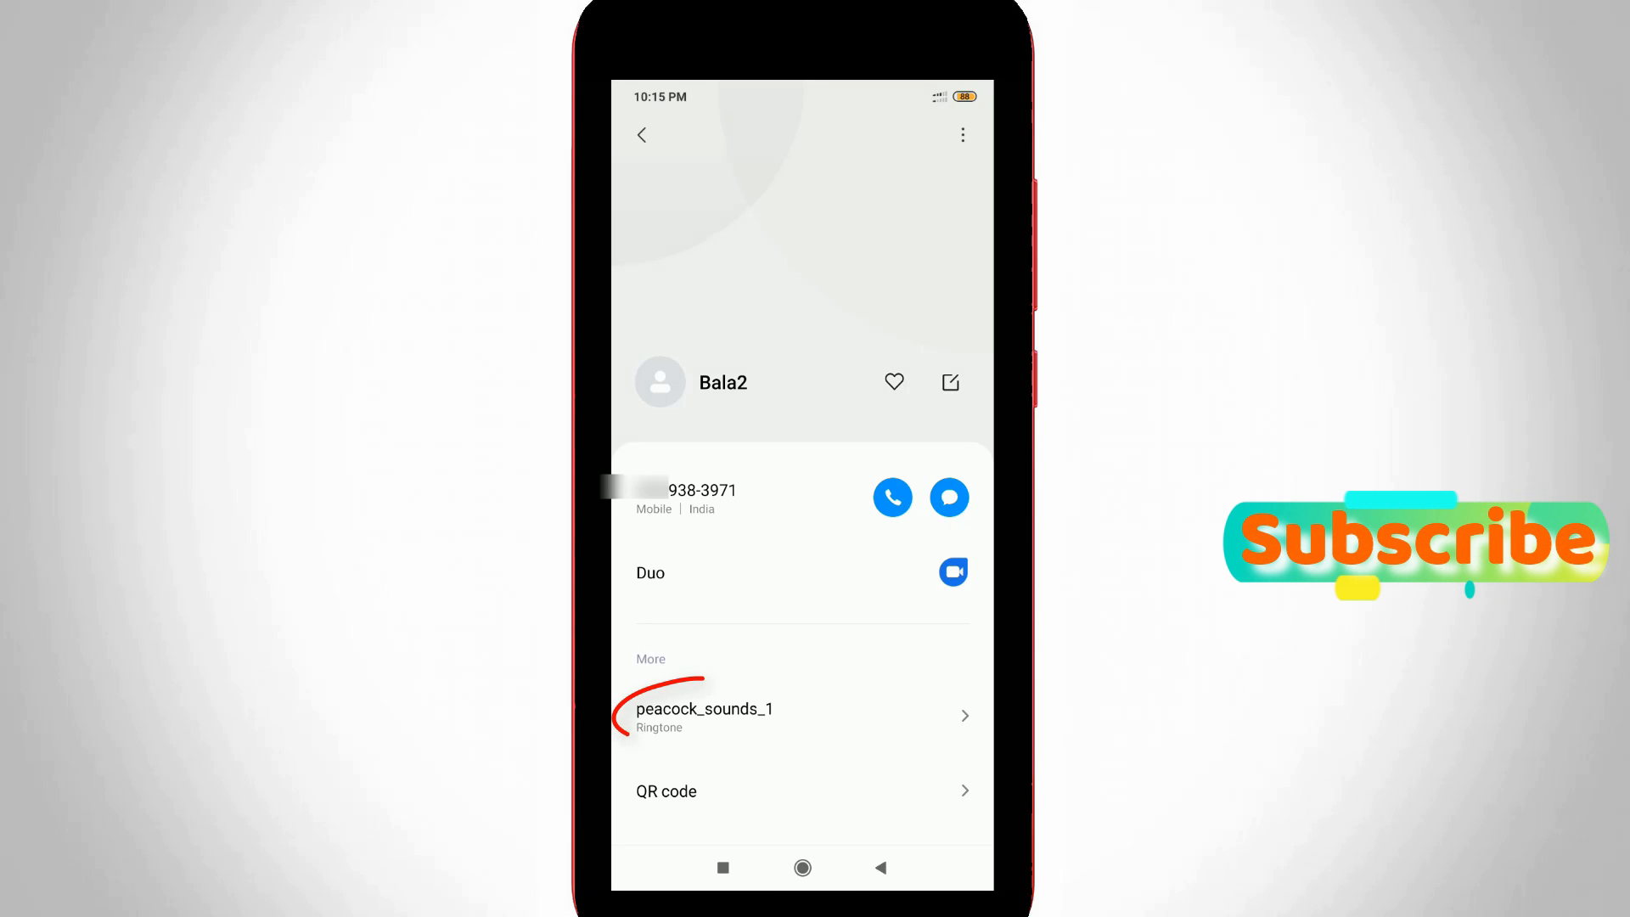